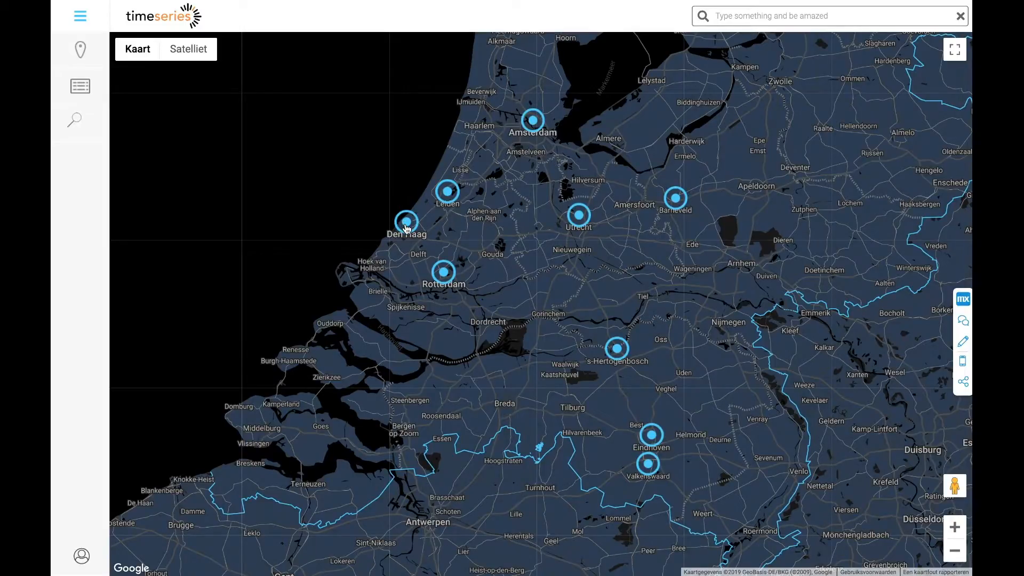
# View and close the Den Haag elevator's maintenance summary, then show the elevator list
pyautogui.click(405, 222)
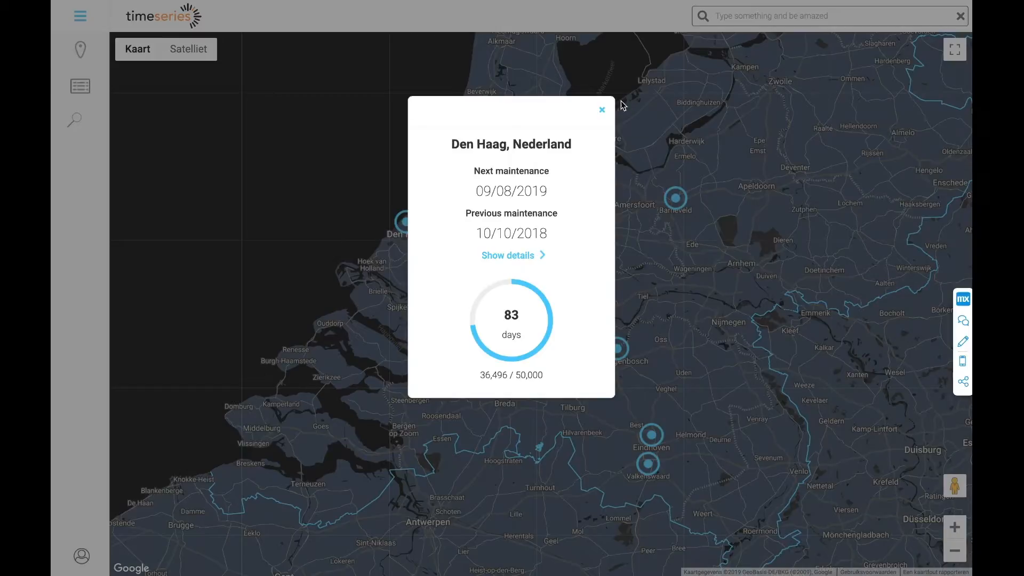
pyautogui.click(601, 108)
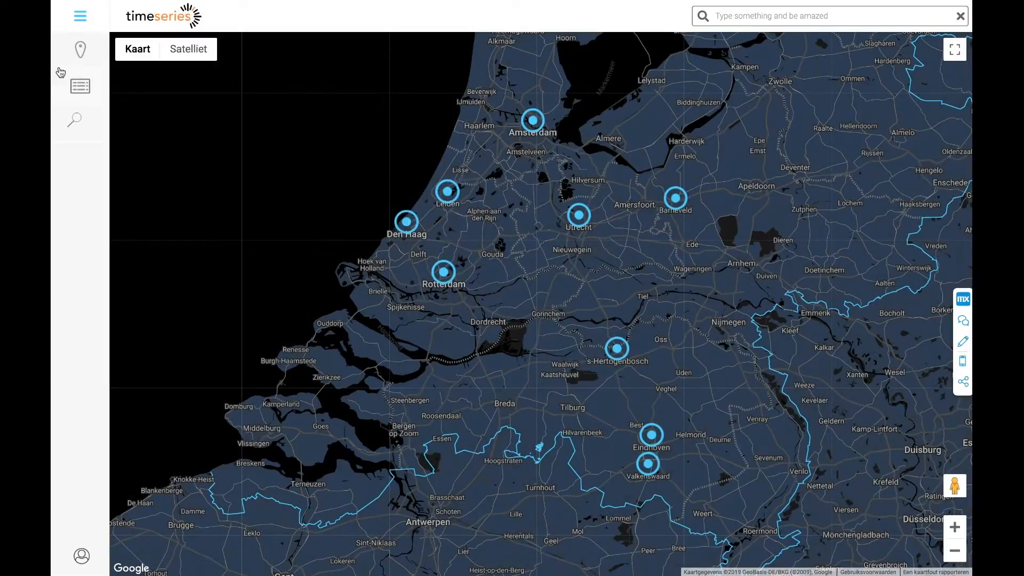
pyautogui.click(81, 85)
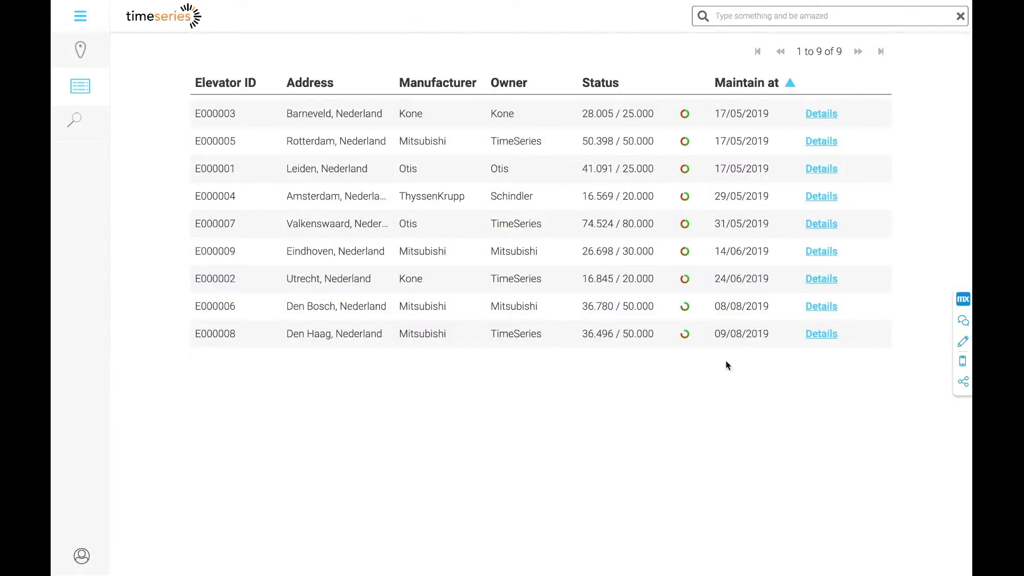
pyautogui.moveTo(381, 422)
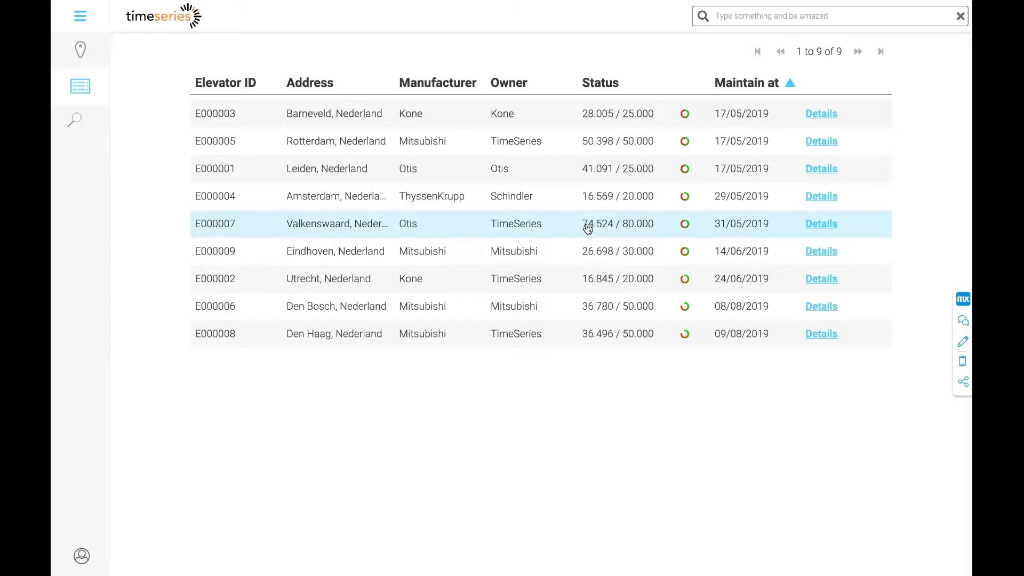
# Open the Valkenswaard elevator E000007 from the elevator table
pyautogui.click(820, 223)
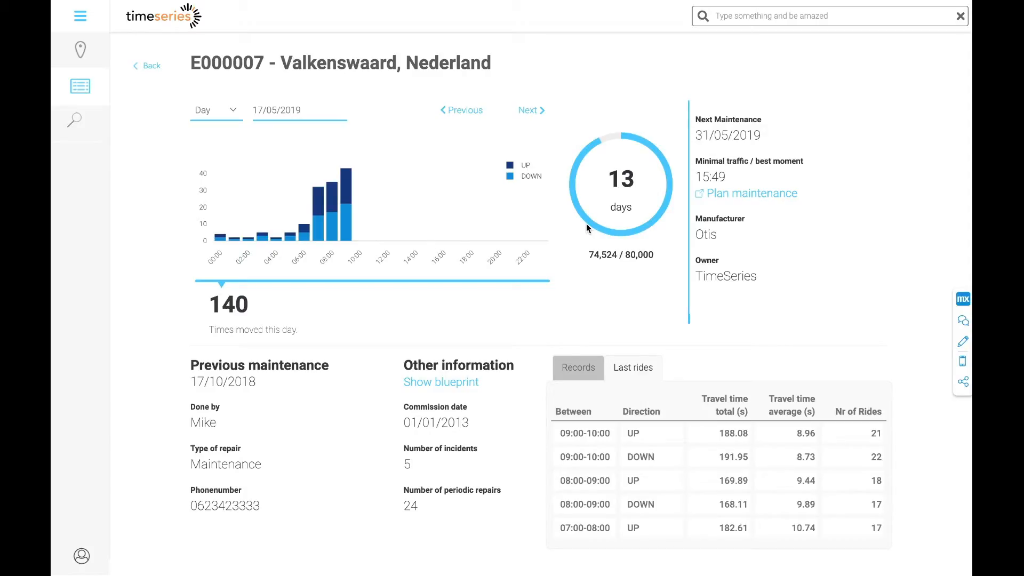
pyautogui.moveTo(348, 225)
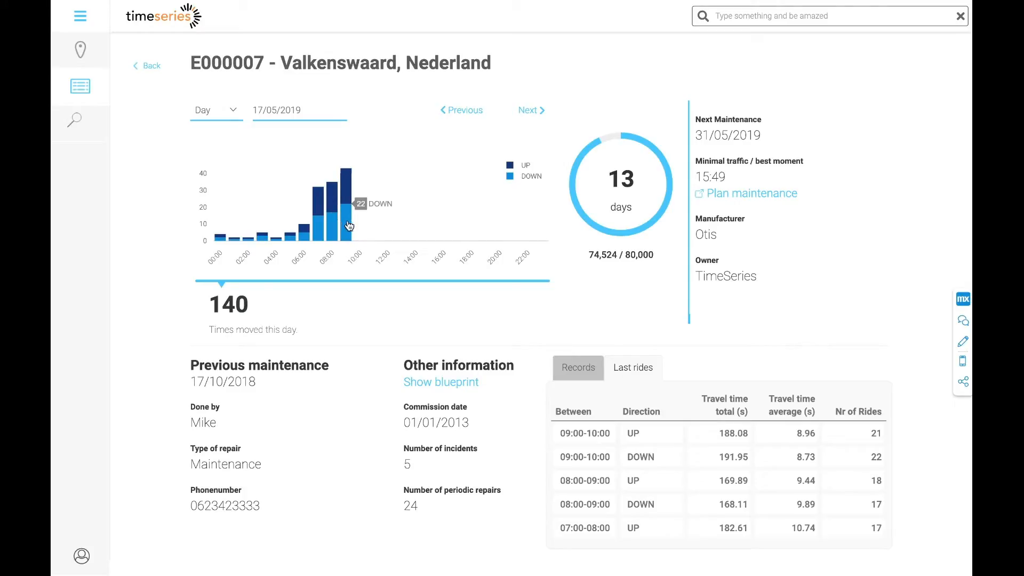
pyautogui.moveTo(230, 127)
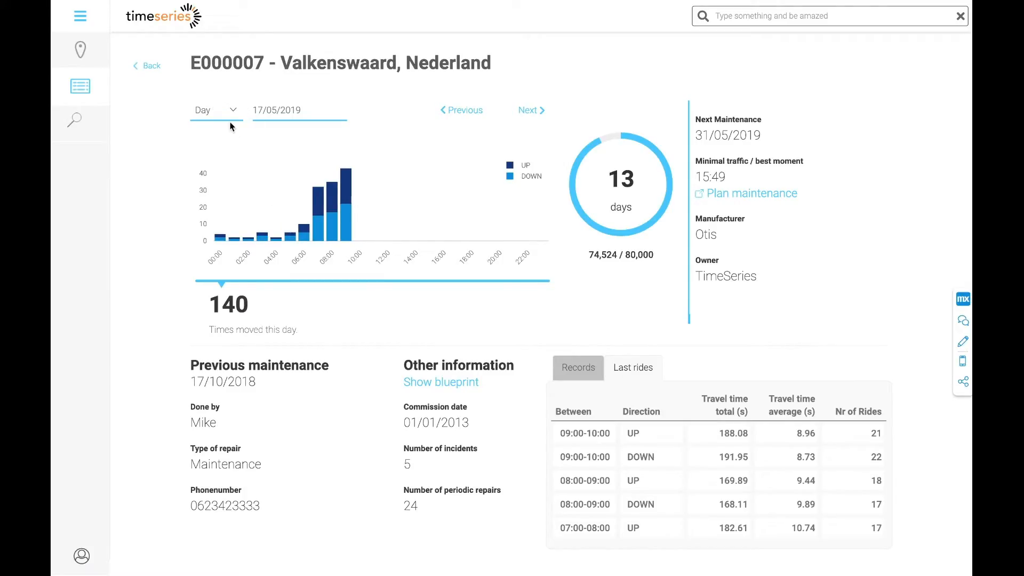
pyautogui.moveTo(224, 114)
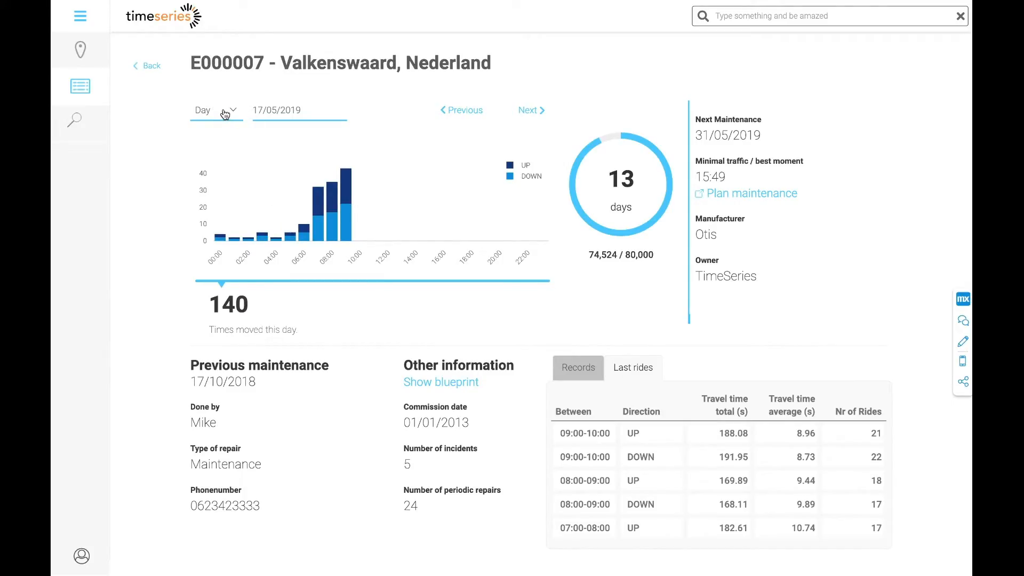
# Switch the ride chart to the Year period and step back to 2018
pyautogui.click(216, 110)
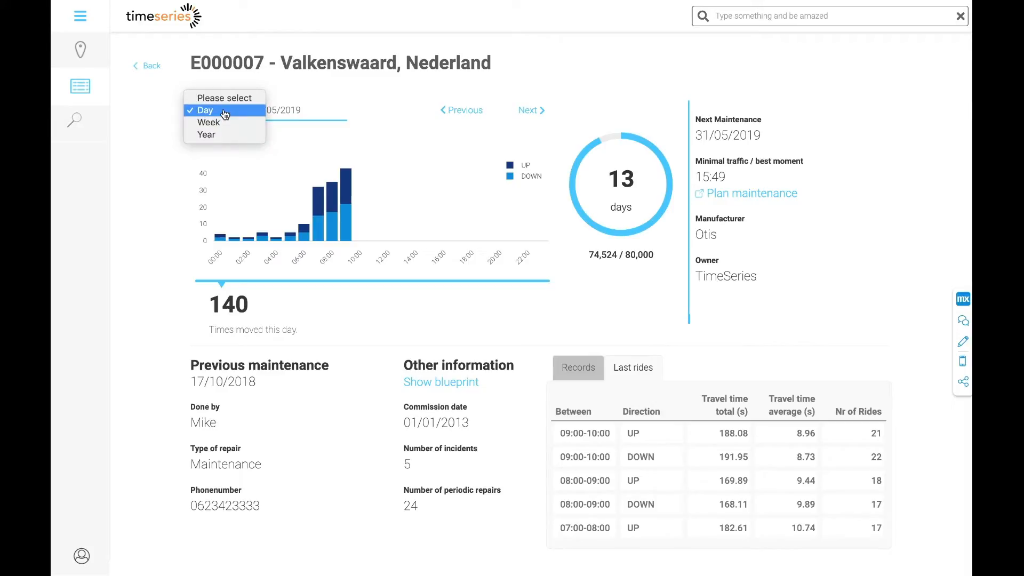
pyautogui.moveTo(215, 135)
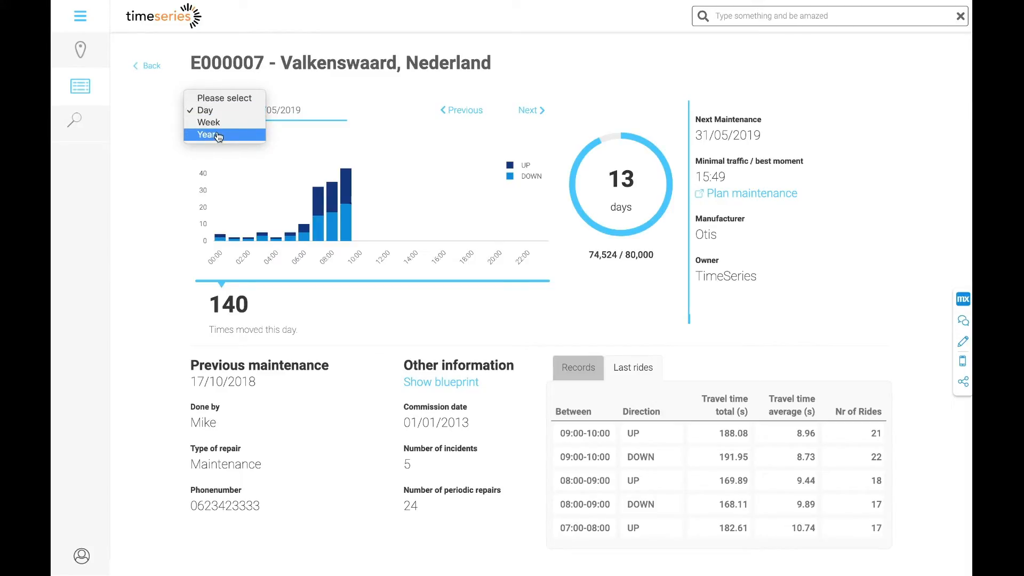
pyautogui.click(207, 134)
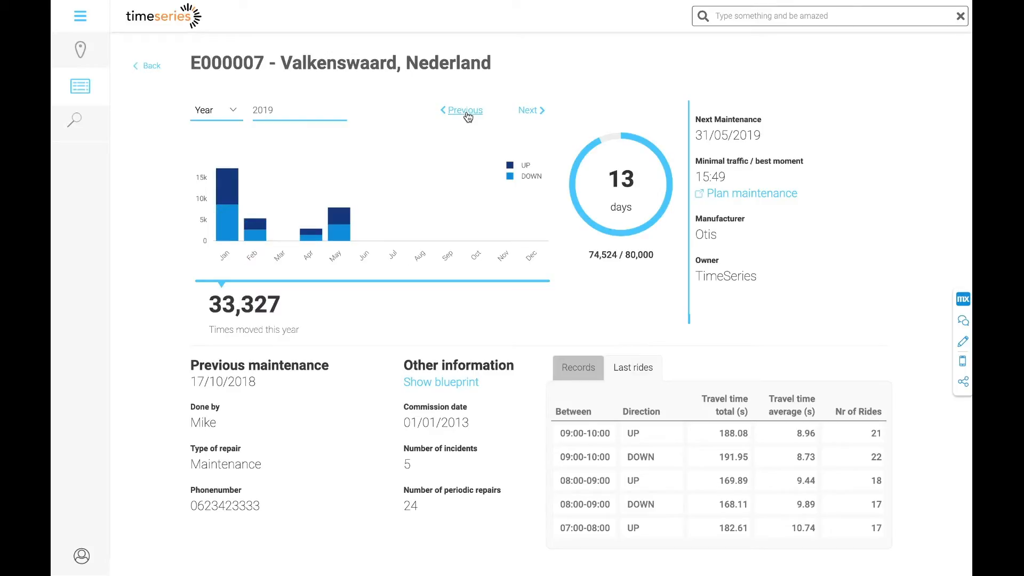
pyautogui.click(464, 110)
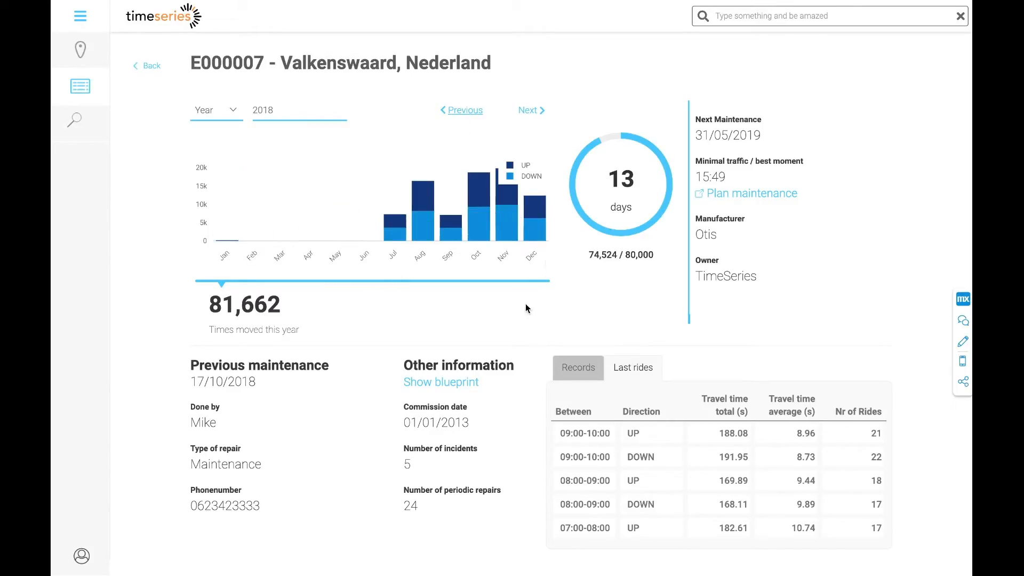
pyautogui.moveTo(549, 283)
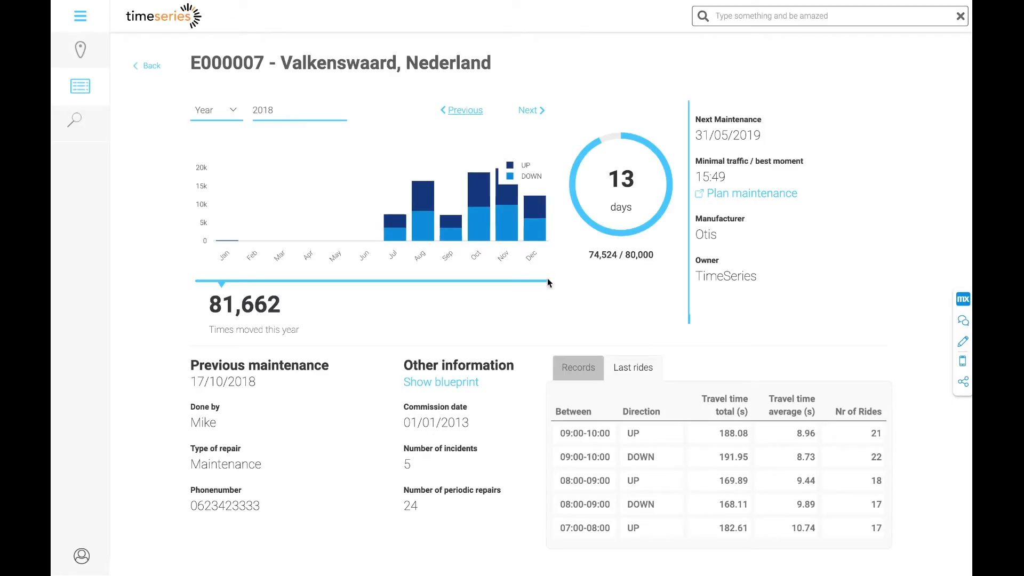
pyautogui.moveTo(455, 329)
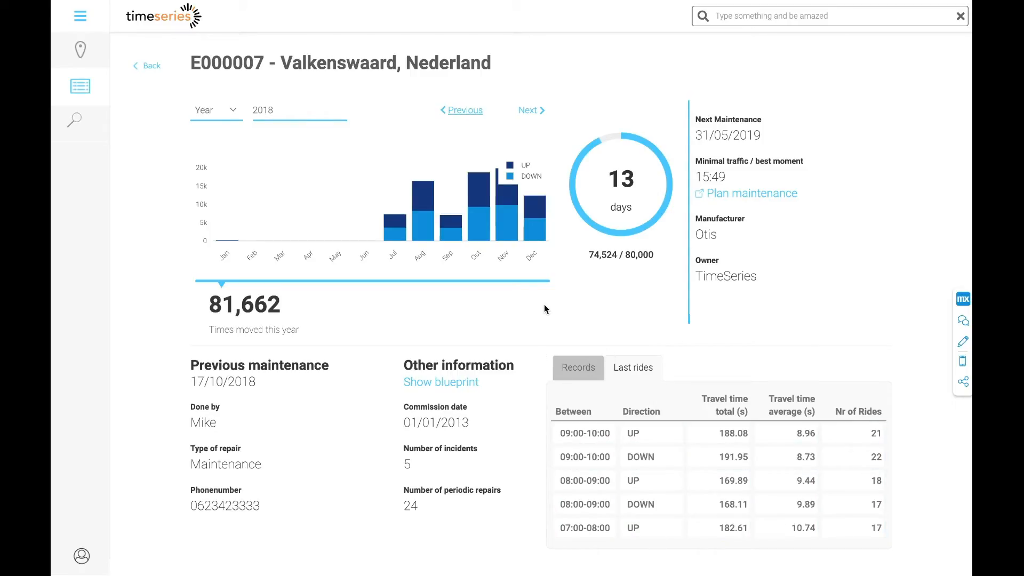
pyautogui.moveTo(688, 140)
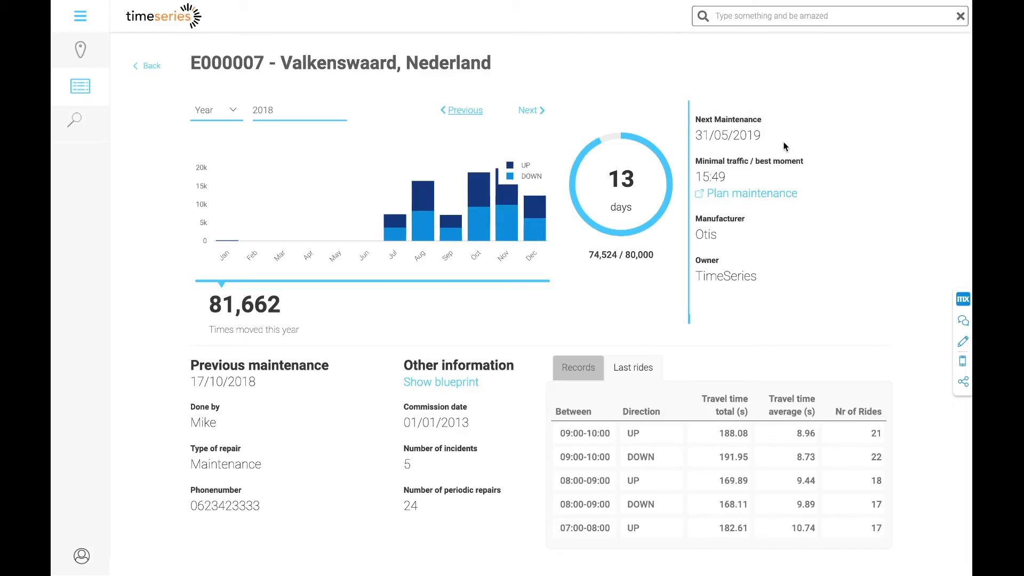
pyautogui.moveTo(730, 167)
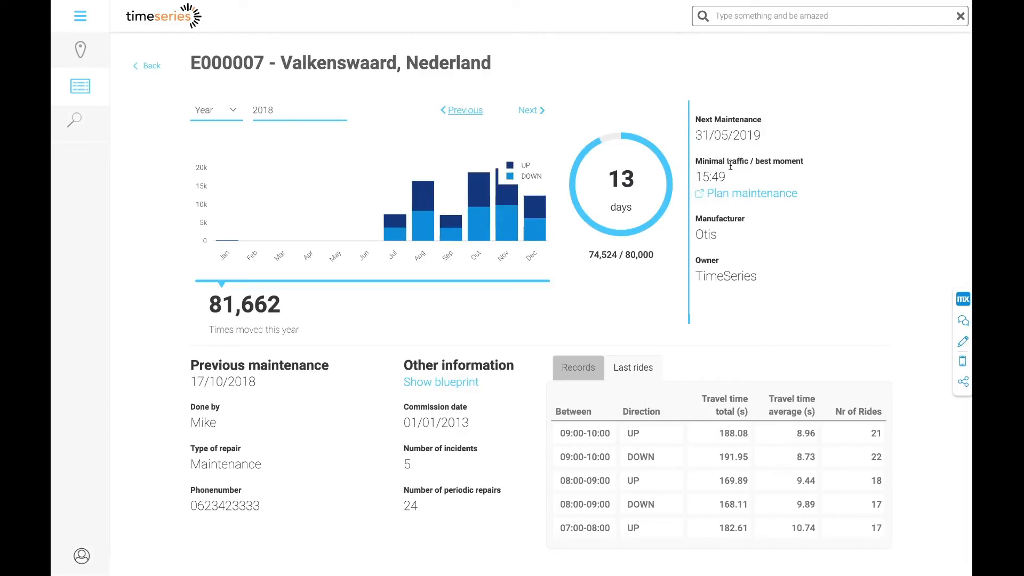